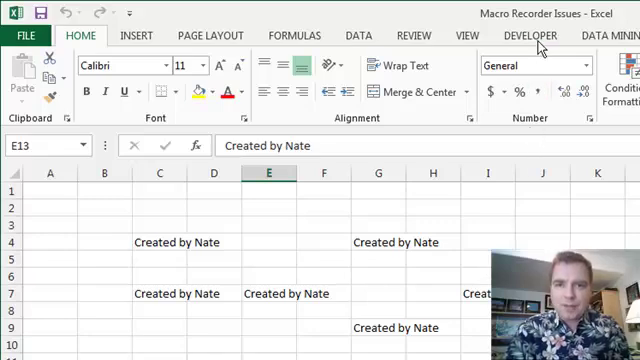
Switch the ribbon to the Developer tab.
left_click(526, 35)
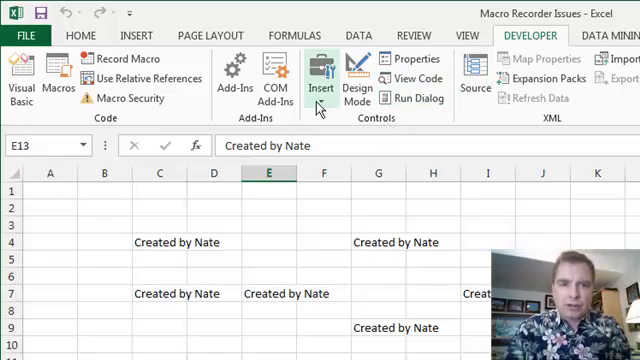
Open the Developer Insert gallery of form and ActiveX controls.
left_click(320, 75)
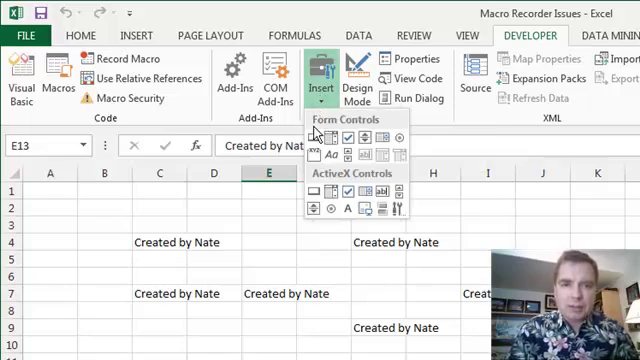
mouse_move(318, 147)
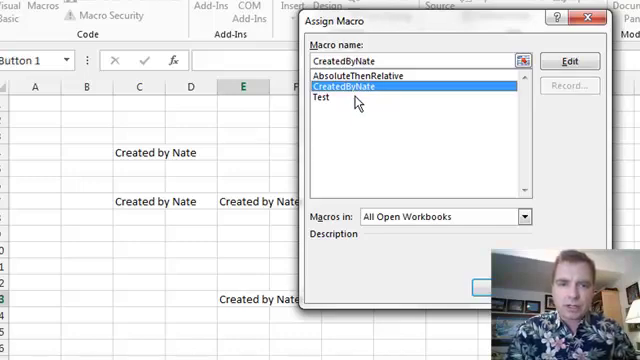
mouse_move(418, 190)
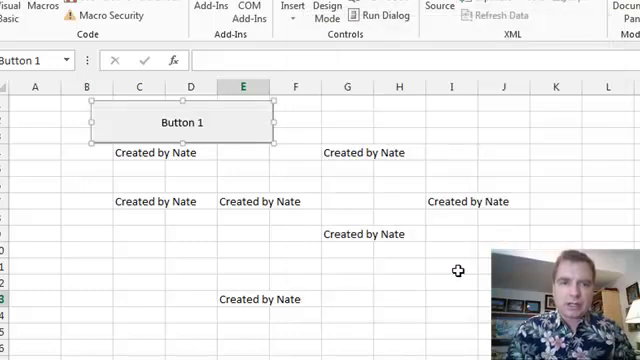
mouse_move(228, 131)
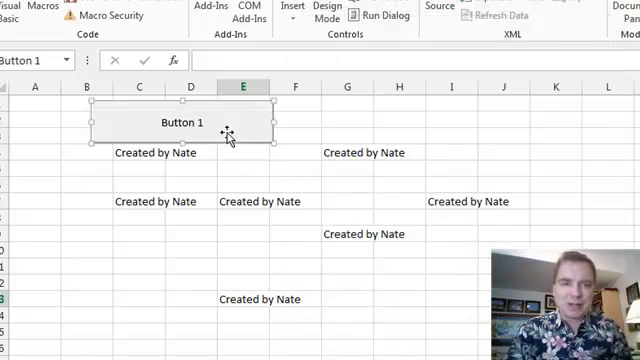
mouse_move(226, 128)
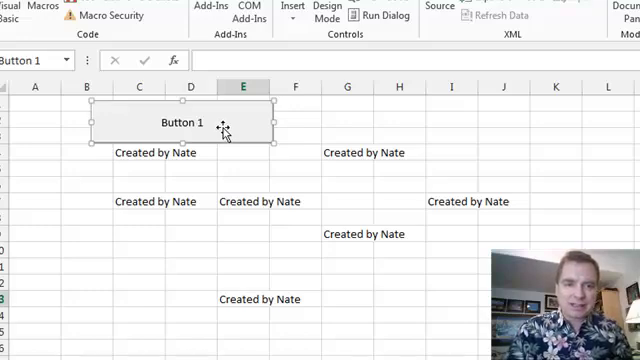
right_click(222, 123)
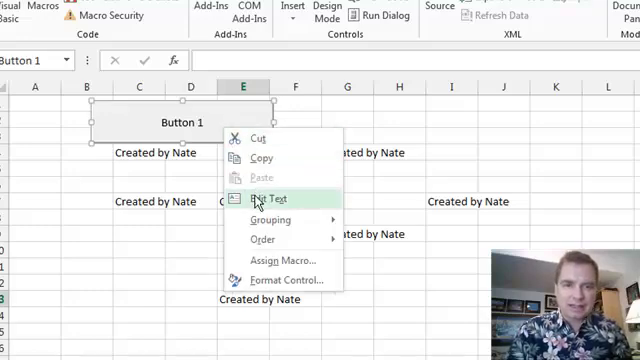
left_click(265, 195)
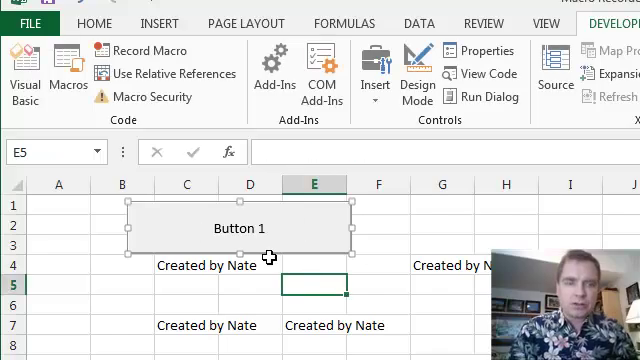
Give the button's label bold, red, 14-point text through Format Control.
right_click(247, 212)
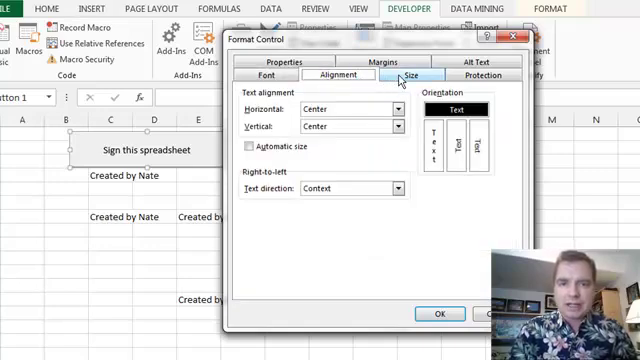
left_click(488, 74)
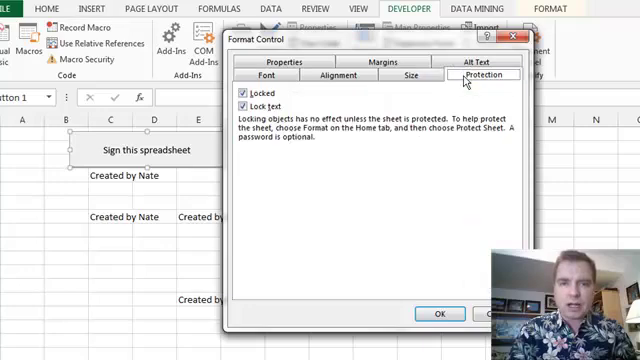
mouse_move(381, 145)
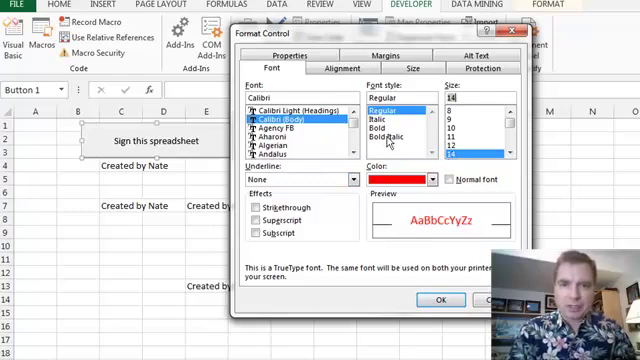
left_click(439, 299)
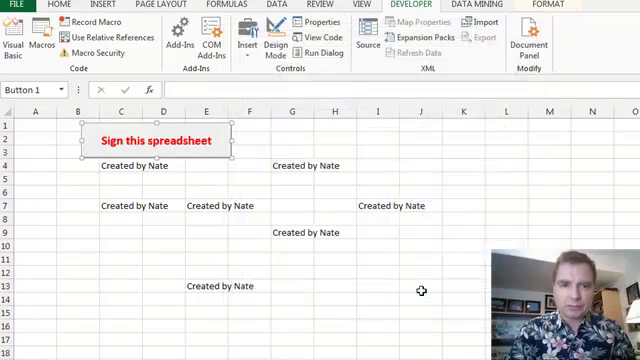
mouse_move(249, 193)
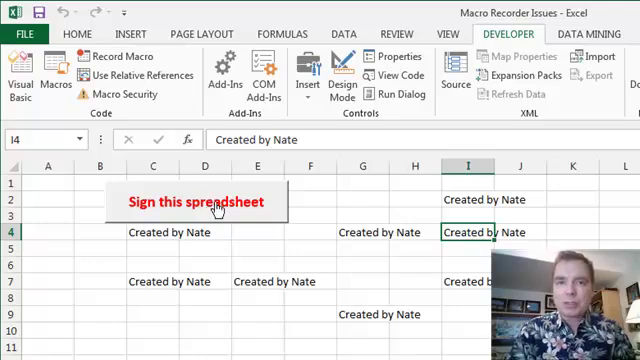
Click the 'Sign this spreadsheet' button to run CreatedByNate on the chosen cell.
left_click(302, 70)
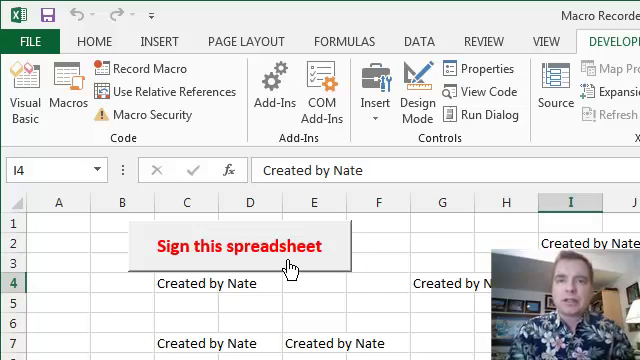
mouse_move(312, 237)
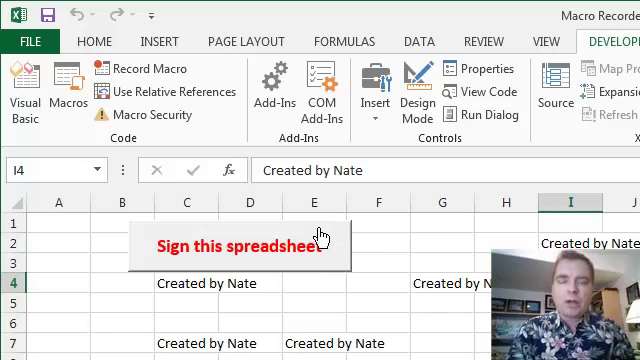